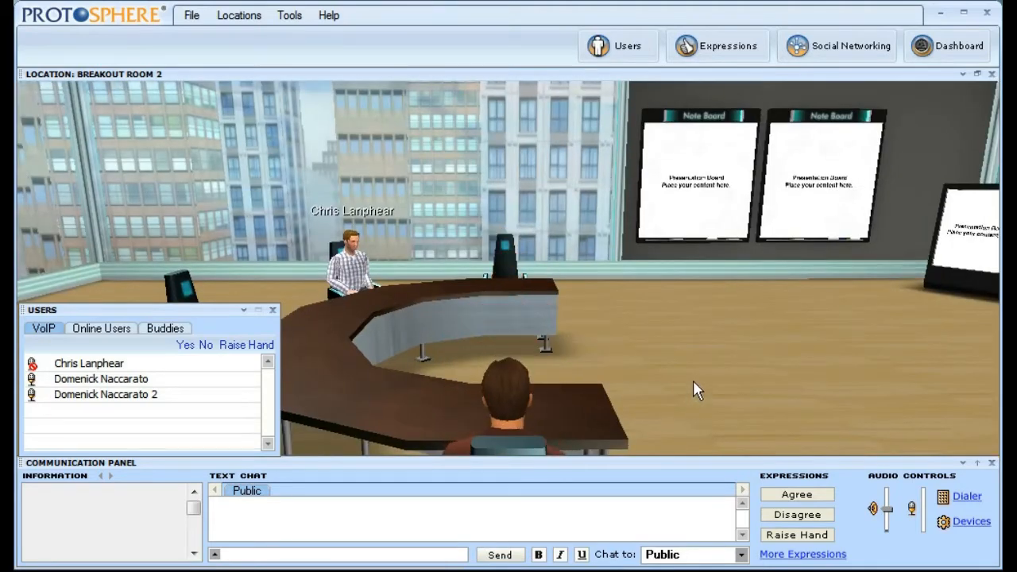
{"action": "mouse_move", "coordinate": [635, 309]}
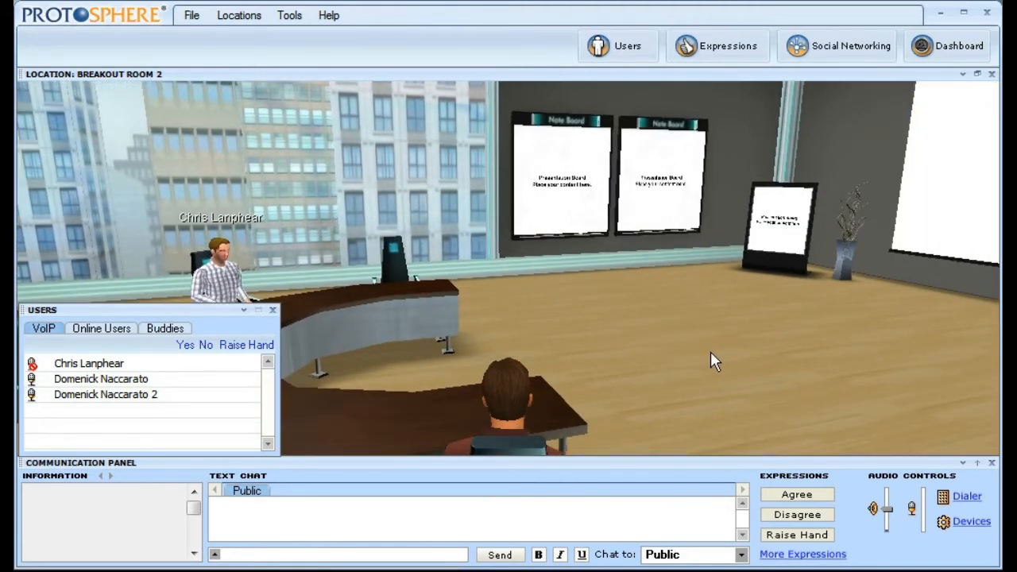
{"action": "mouse_move", "coordinate": [709, 370]}
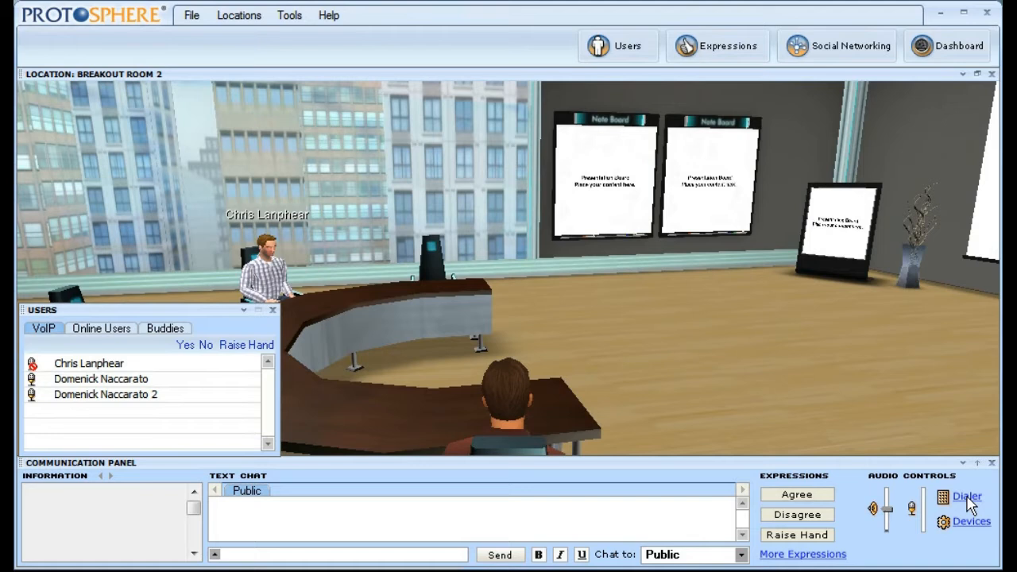
{"action": "left_click", "coordinate": [967, 496]}
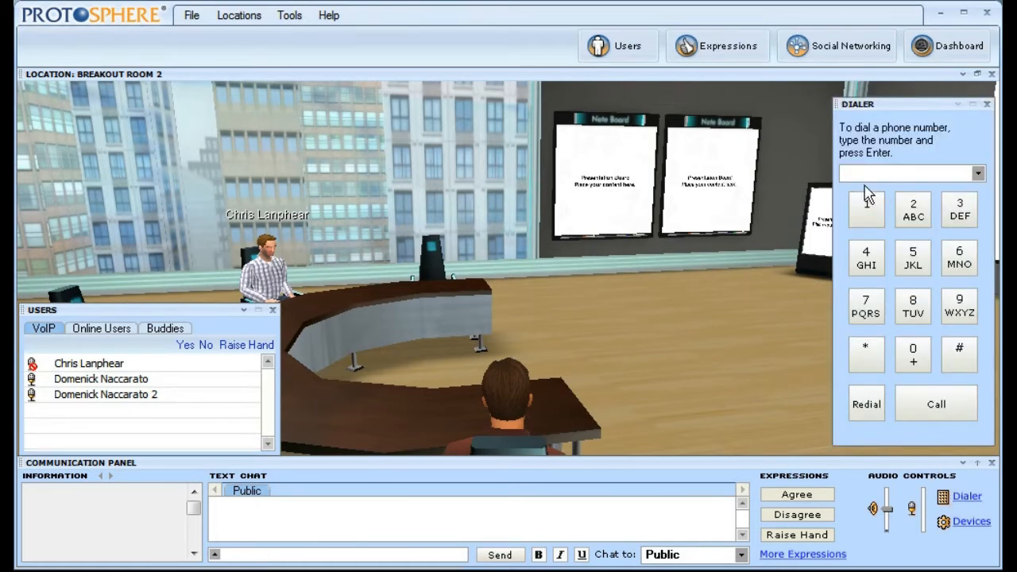
{"action": "left_click", "coordinate": [865, 210]}
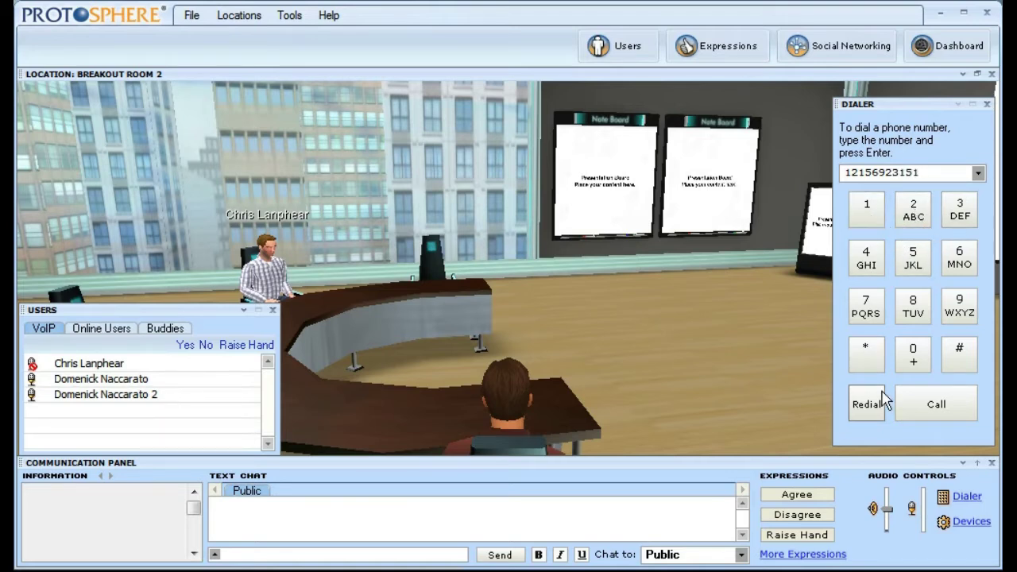
{"action": "mouse_move", "coordinate": [936, 404]}
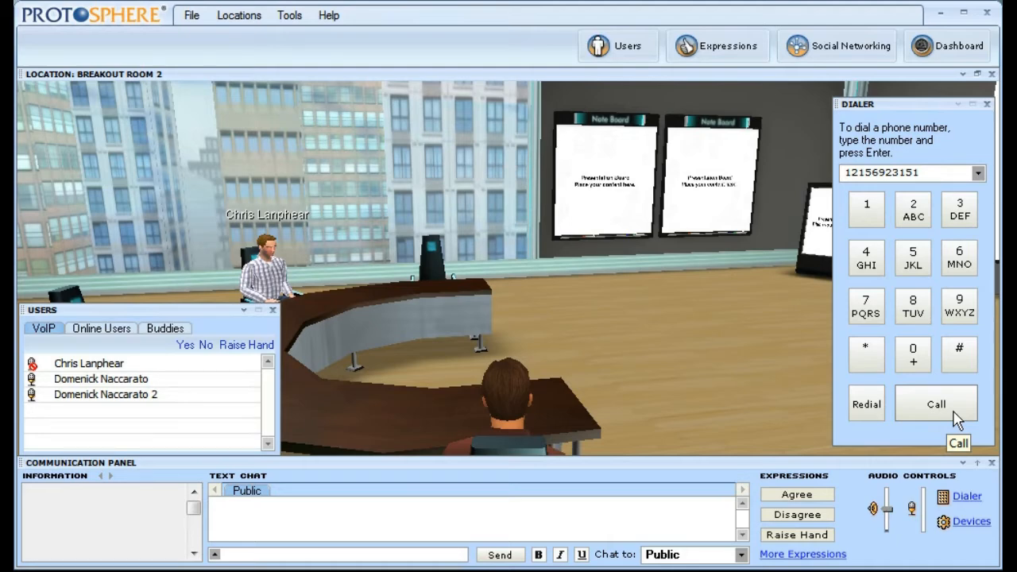
{"action": "left_click", "coordinate": [936, 406]}
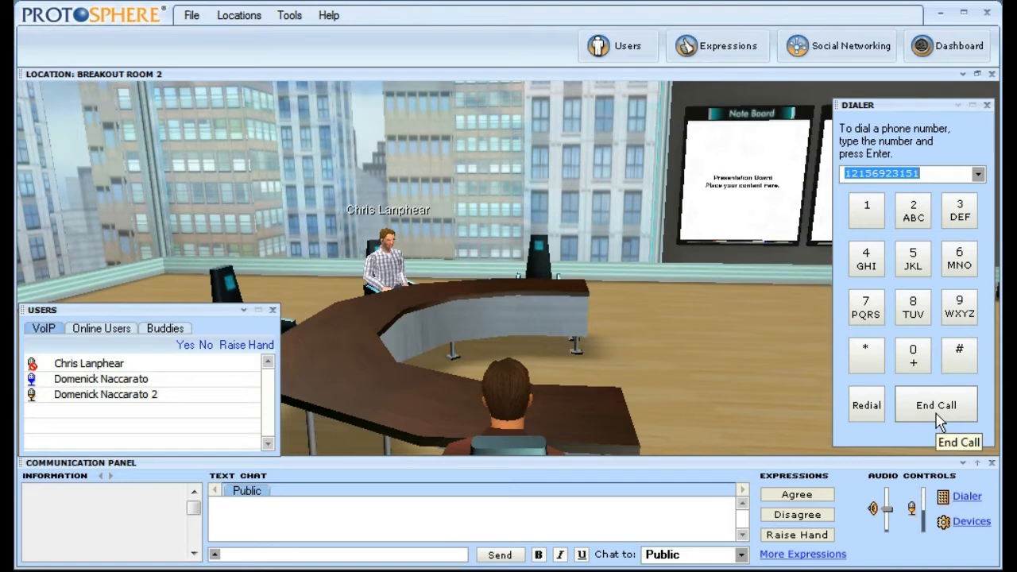
{"action": "mouse_move", "coordinate": [151, 381]}
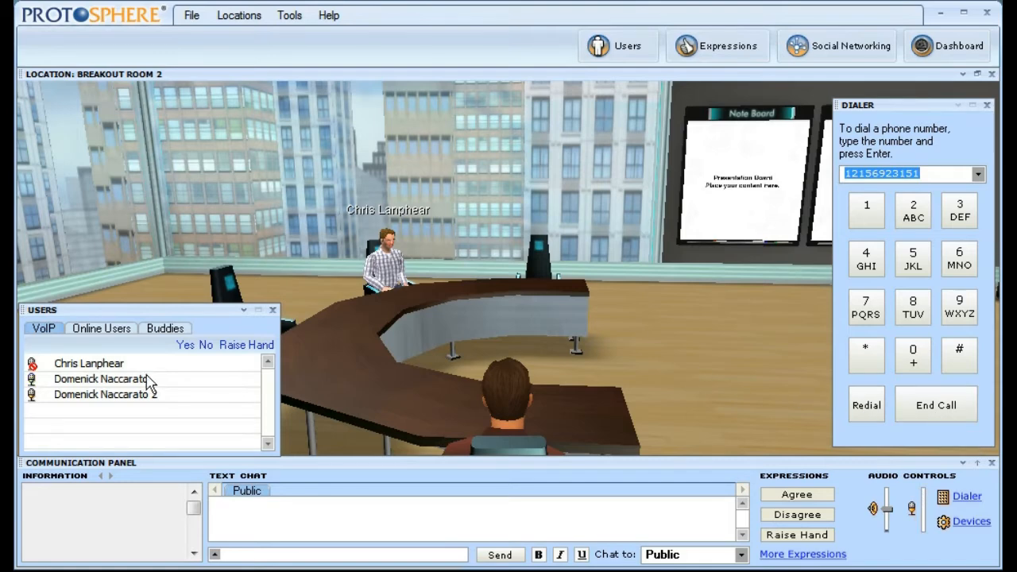
{"action": "left_click", "coordinate": [936, 406]}
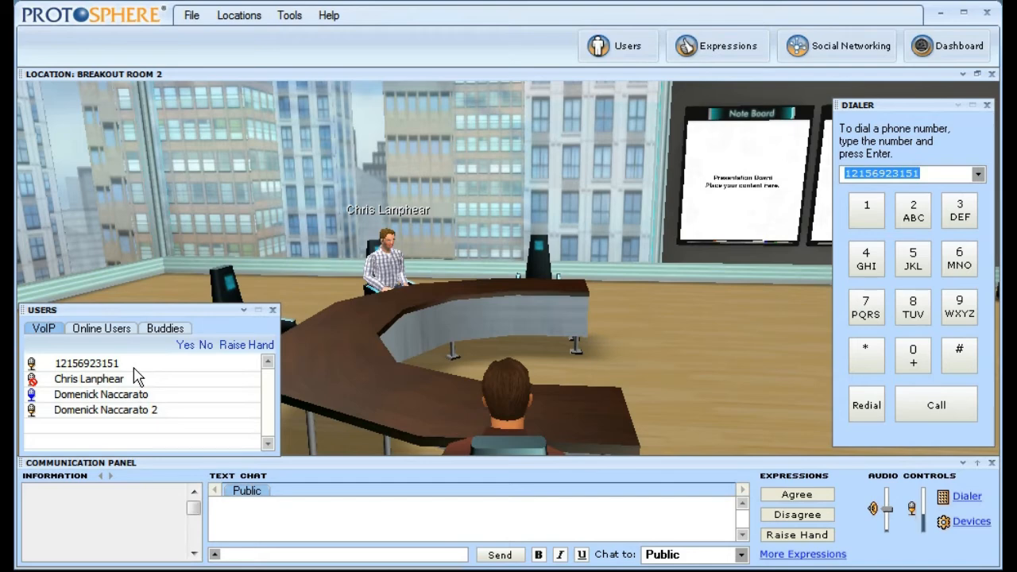
{"action": "mouse_move", "coordinate": [210, 394]}
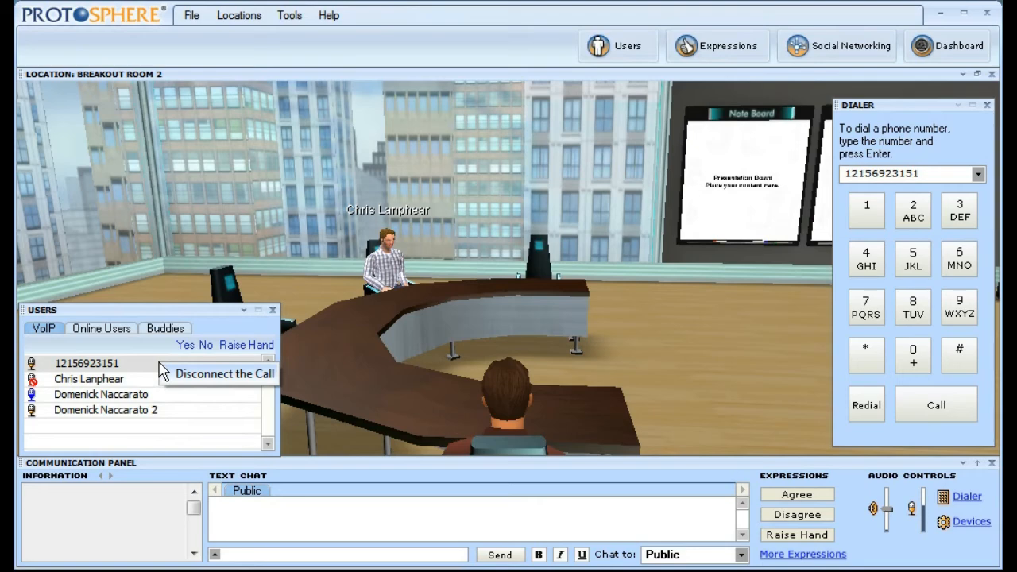
{"action": "mouse_move", "coordinate": [188, 318]}
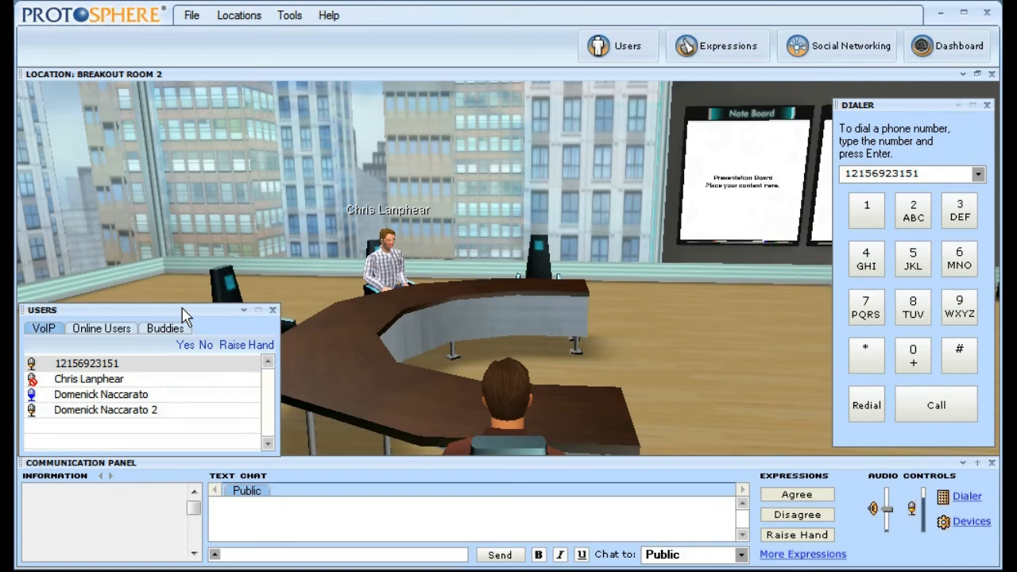
{"action": "right_click", "coordinate": [89, 378]}
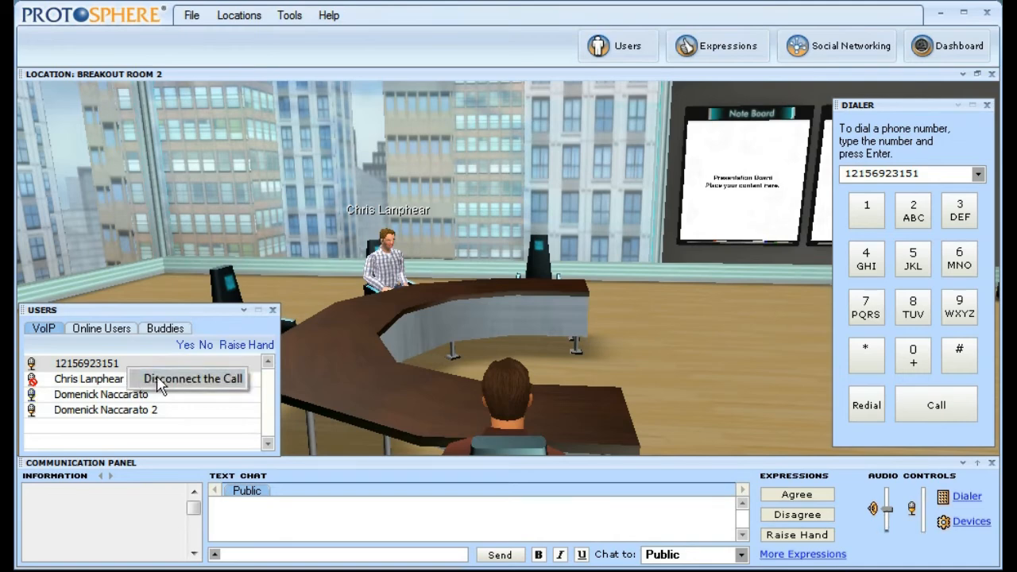
{"action": "left_click", "coordinate": [190, 378]}
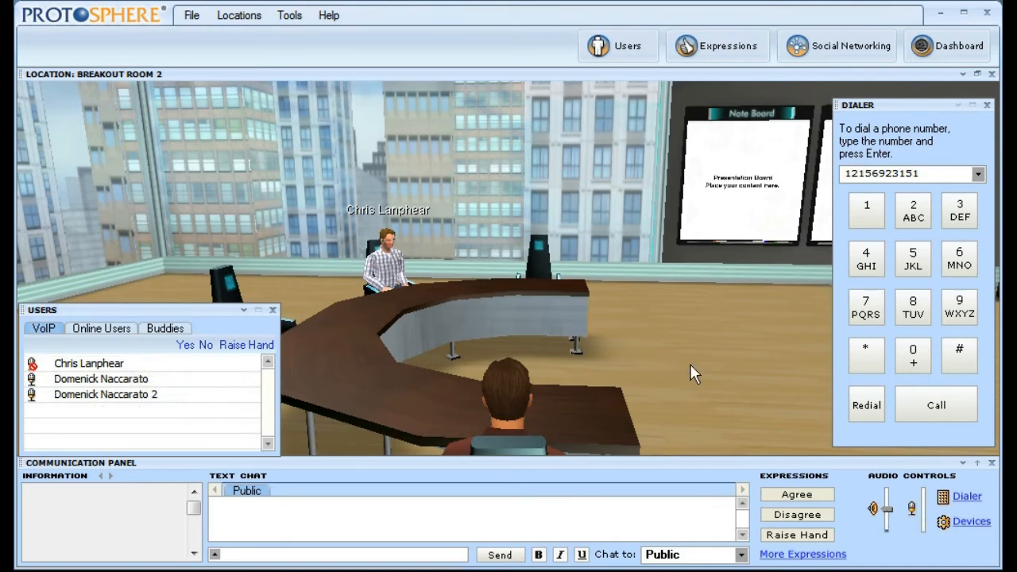
{"action": "mouse_move", "coordinate": [712, 326]}
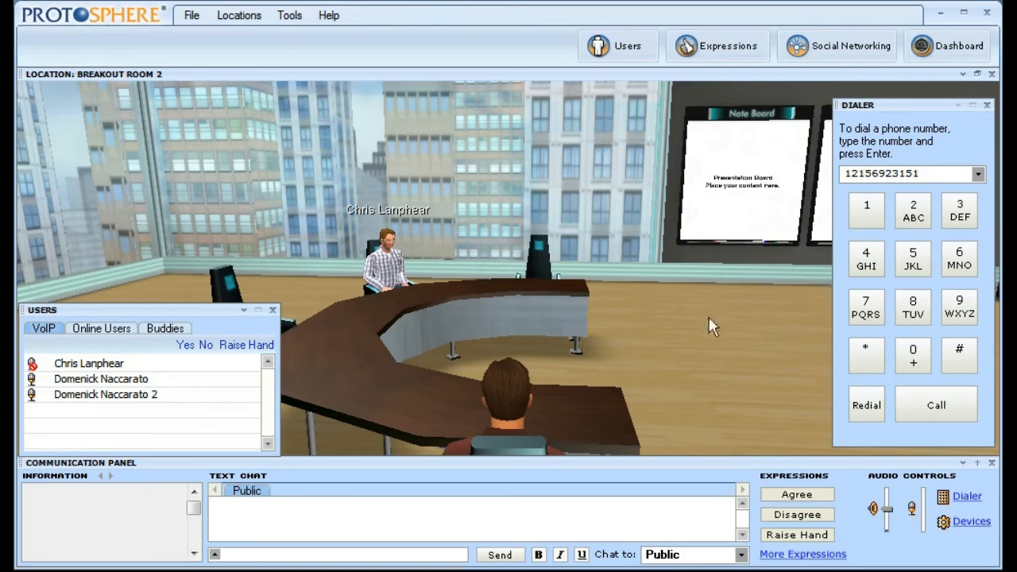
{"action": "mouse_move", "coordinate": [989, 108]}
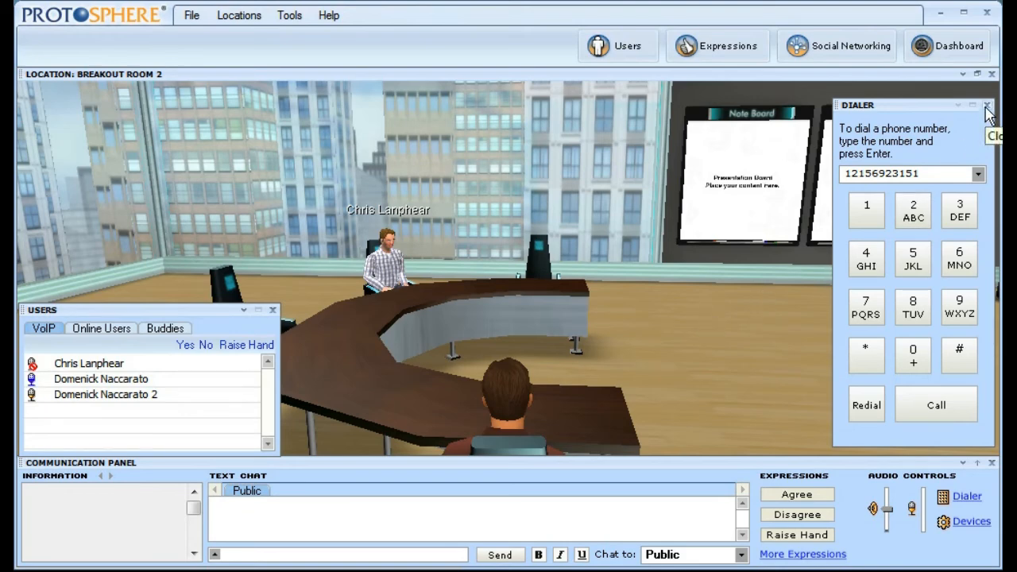
- Close the Dialer panel, leaving the breakout room with its three users
{"action": "left_click", "coordinate": [989, 105]}
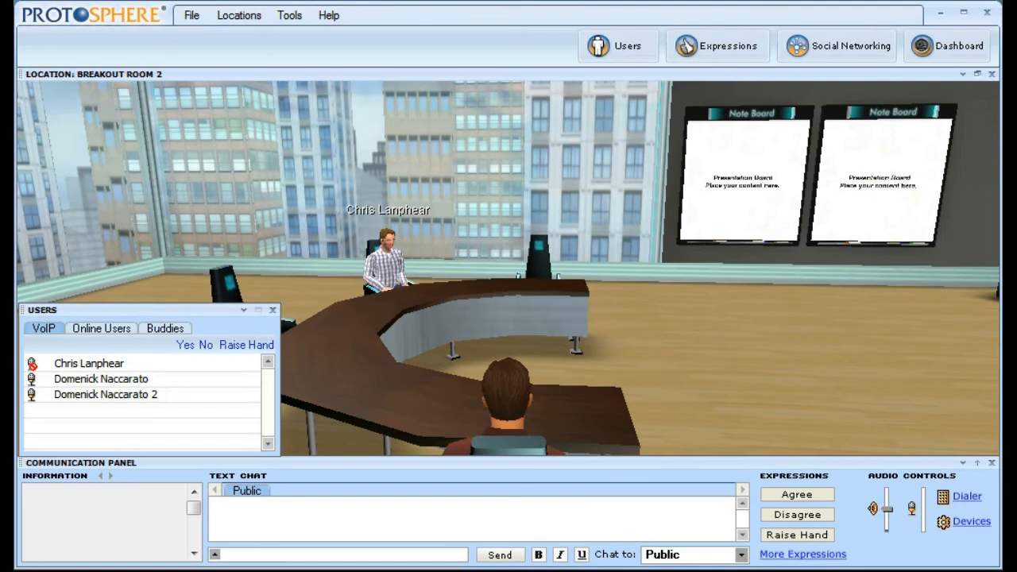
{"action": "mouse_move", "coordinate": [814, 376]}
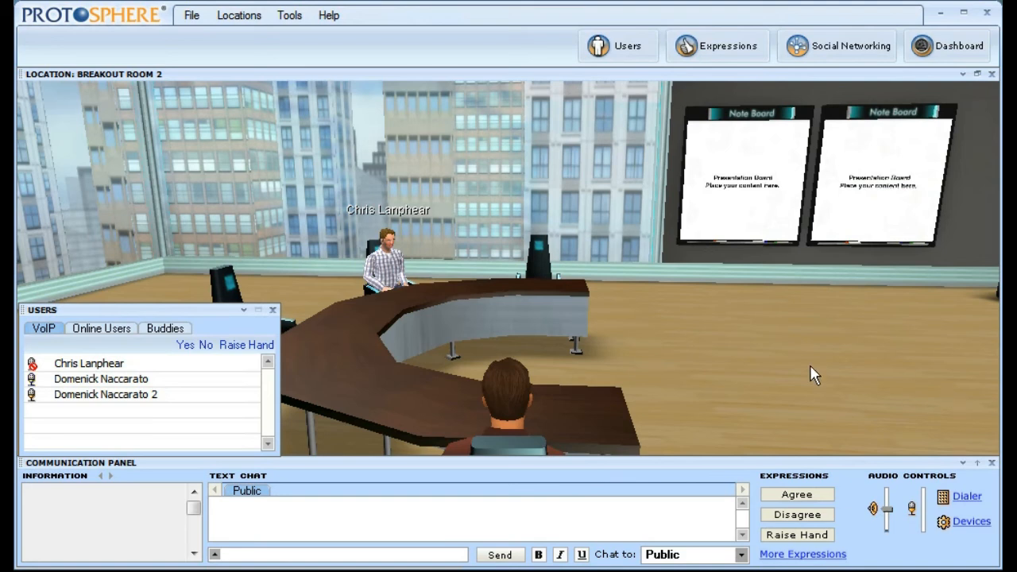